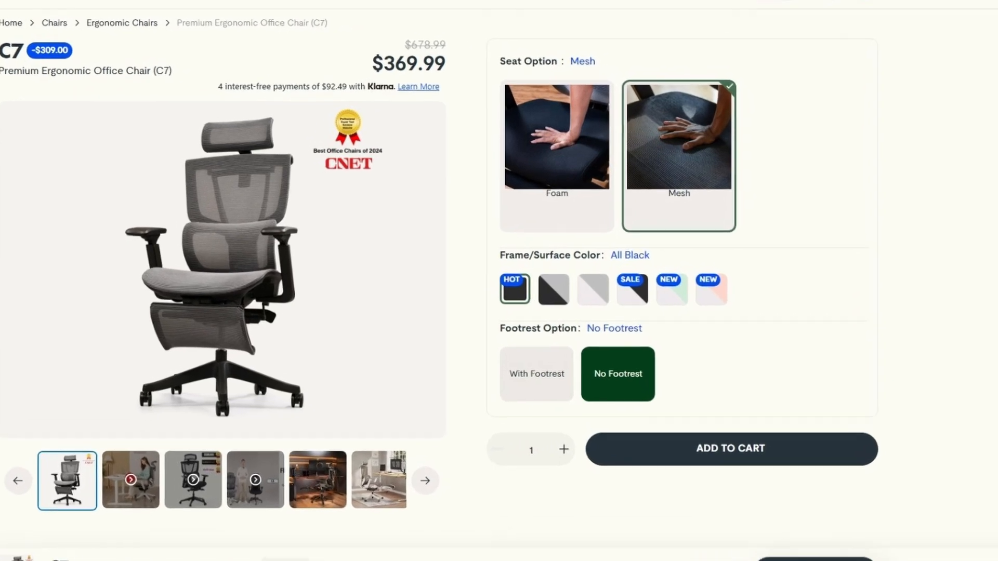
{"action": "scroll", "scroll_direction": "down", "scroll_amount": 3}
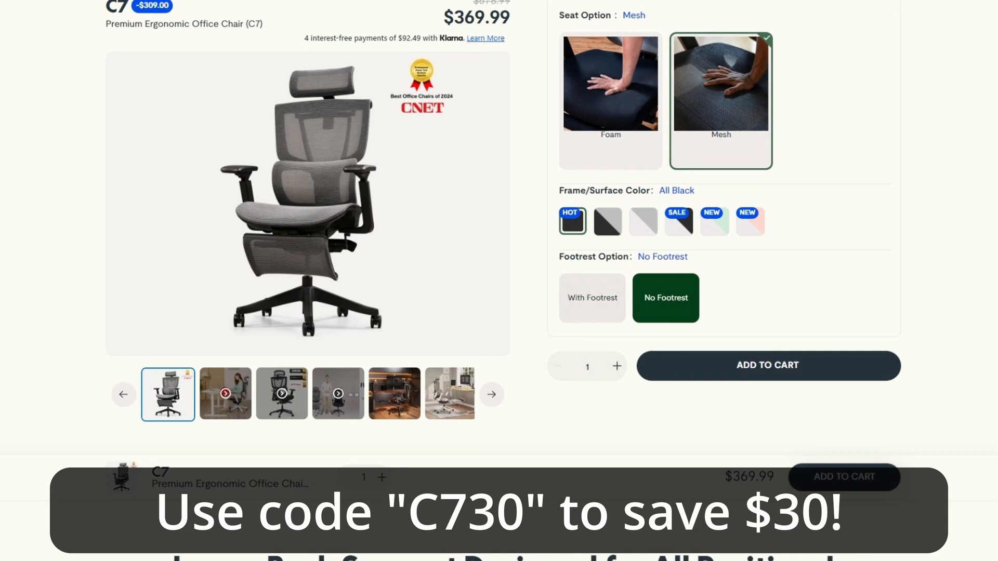
{"action": "scroll", "scroll_direction": "down", "scroll_amount": 3}
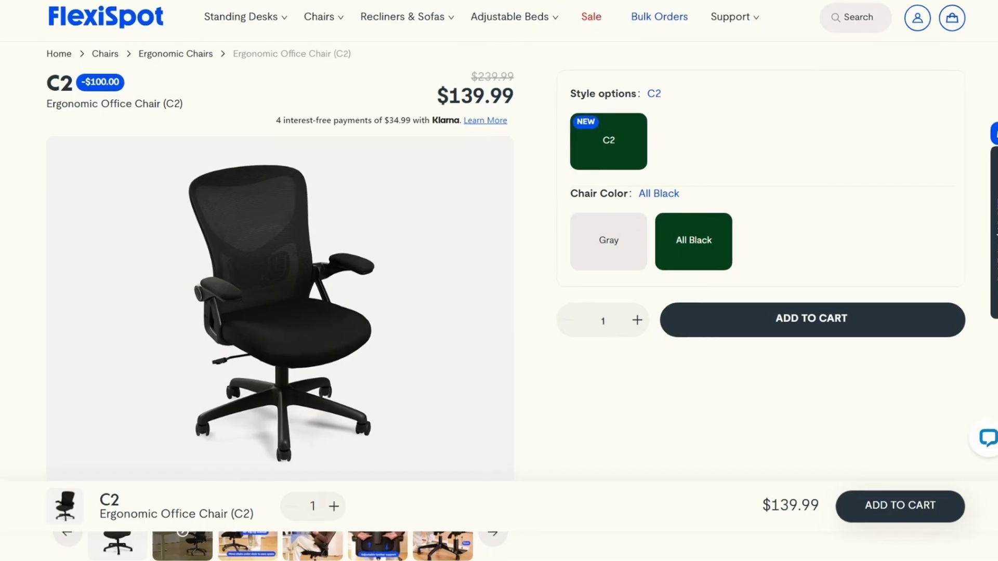
{"action": "scroll", "scroll_direction": "down", "scroll_amount": 3}
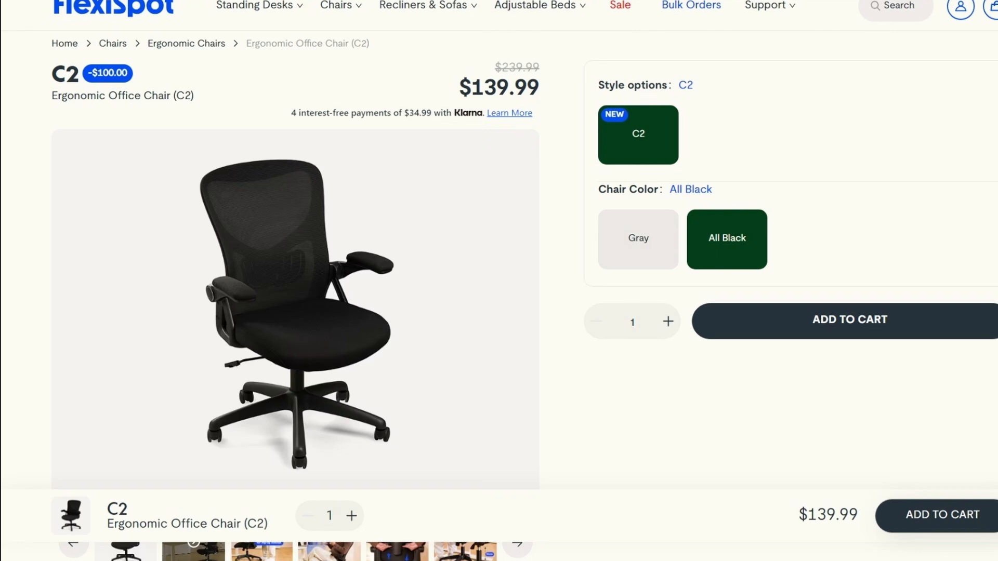